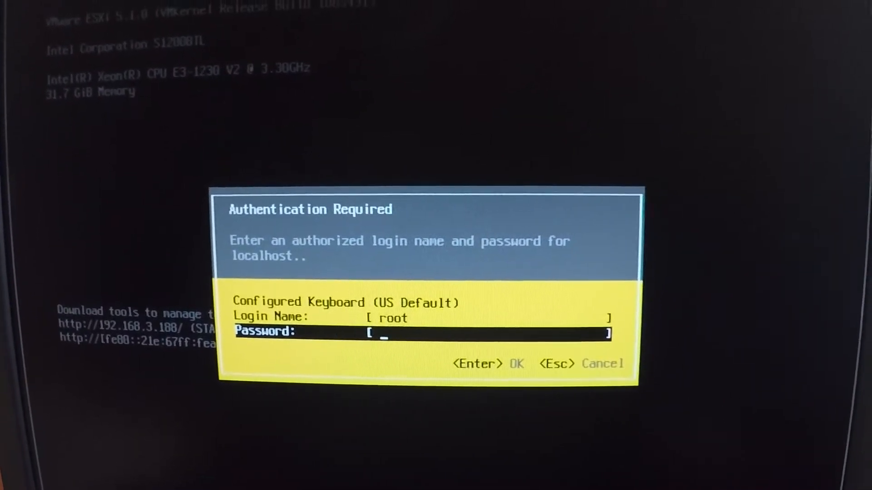
Step: Try logging in as root with a password and dismiss the 'Authentication failed' notice
{"action": "key", "text": "Return"}
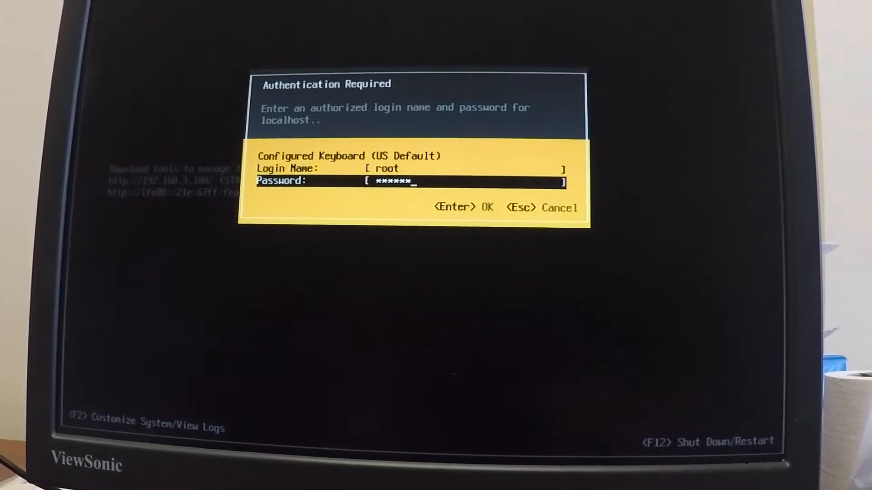
{"action": "type", "text": "***"}
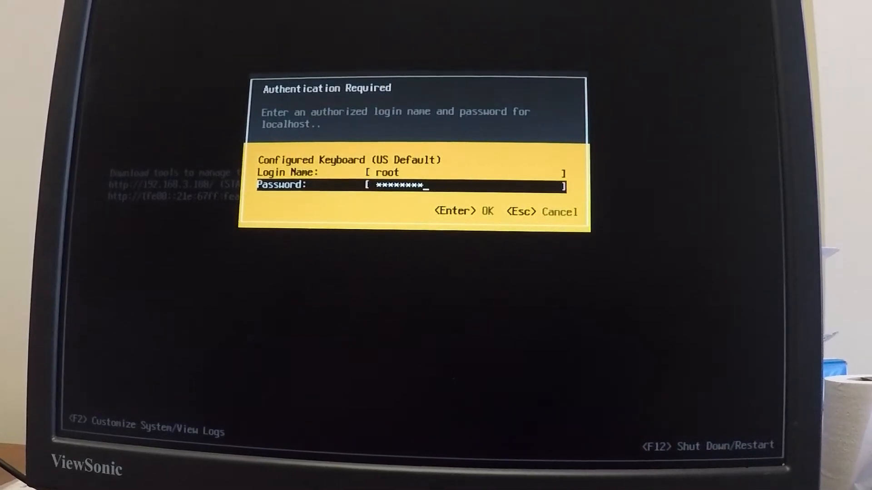
{"action": "key", "text": "Return"}
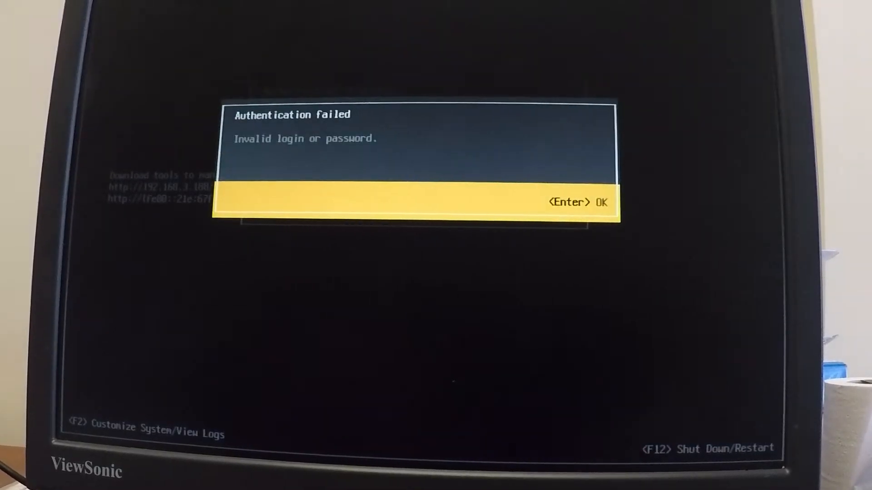
{"action": "key", "text": "Return"}
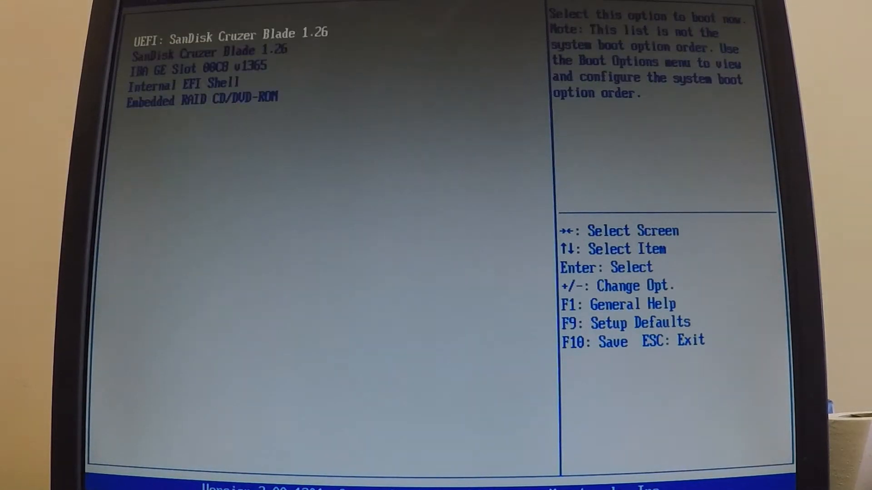
Step: Boot the SanDisk USB into Parted Magic's Console shell-only rescue option
{"action": "key", "text": "Down"}
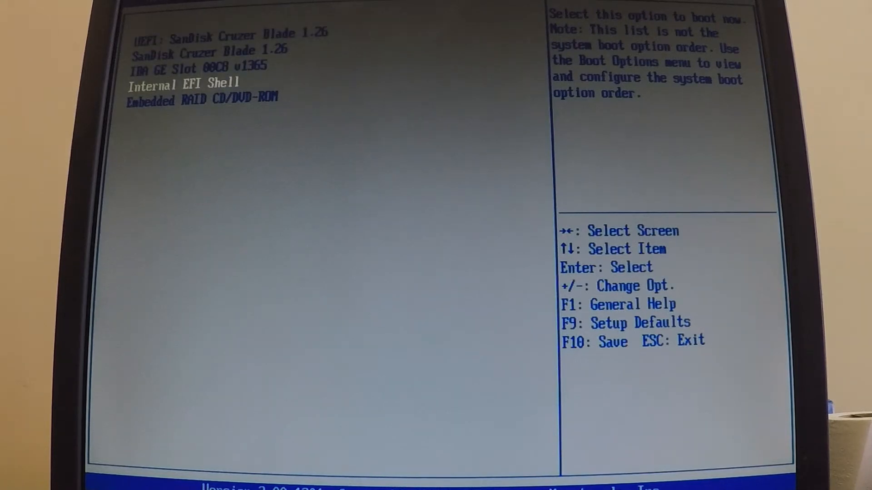
{"action": "key", "text": "Down"}
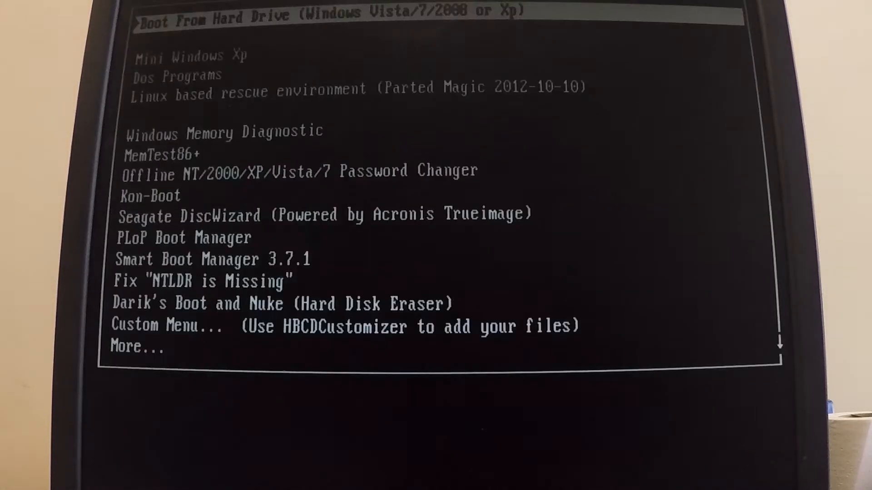
{"action": "key", "text": "Down"}
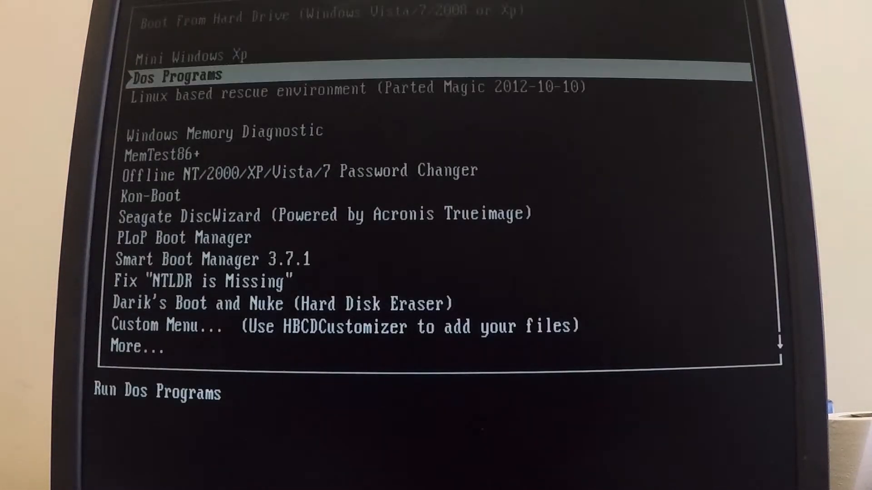
{"action": "key", "text": "Down"}
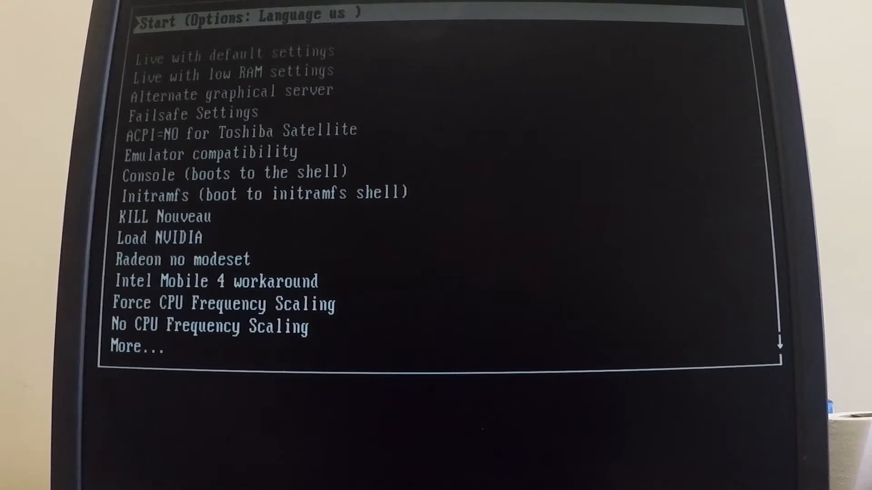
{"action": "key", "text": "Down"}
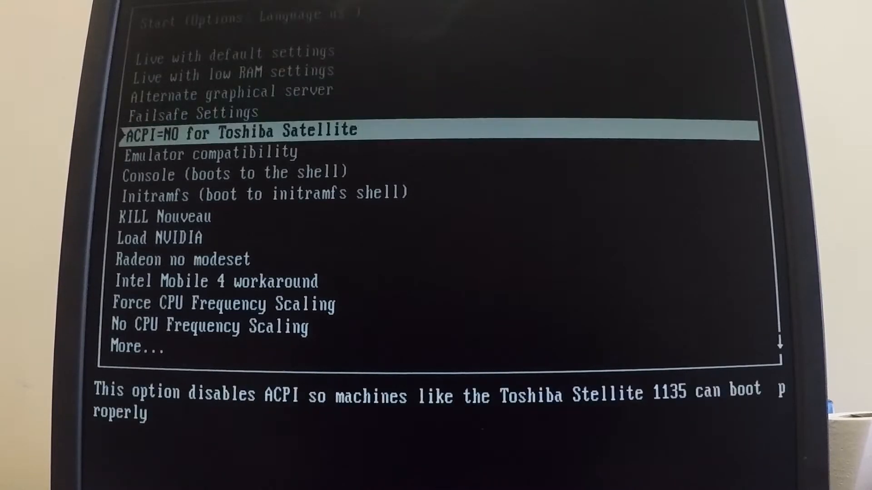
{"action": "key", "text": "Down"}
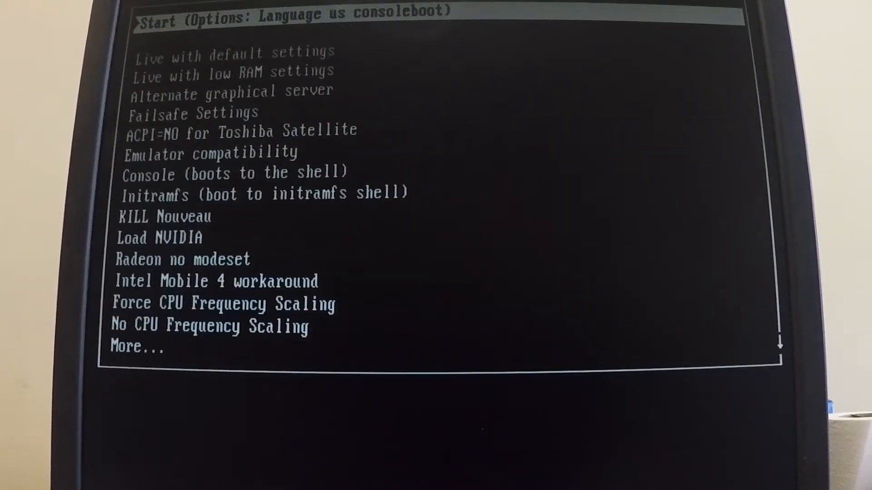
{"action": "key", "text": "Return"}
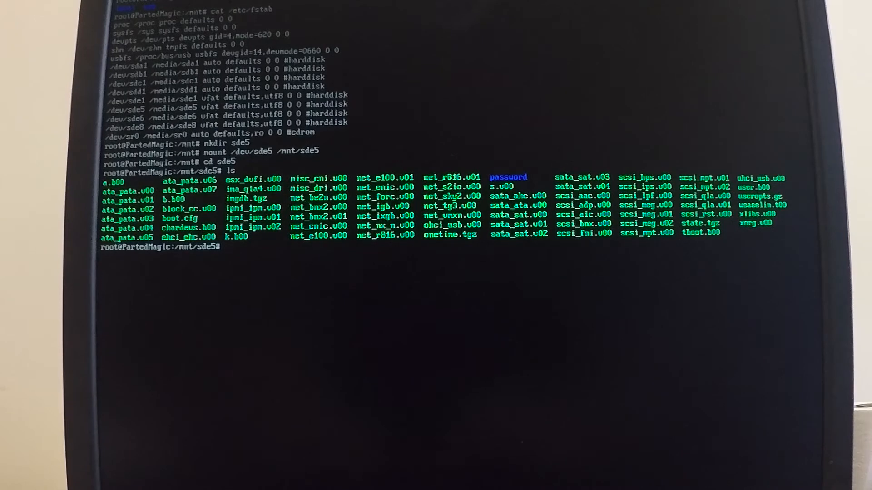
Step: Delete the password file from sde5 with rm -rf
{"action": "type", "text": "rm -rf"}
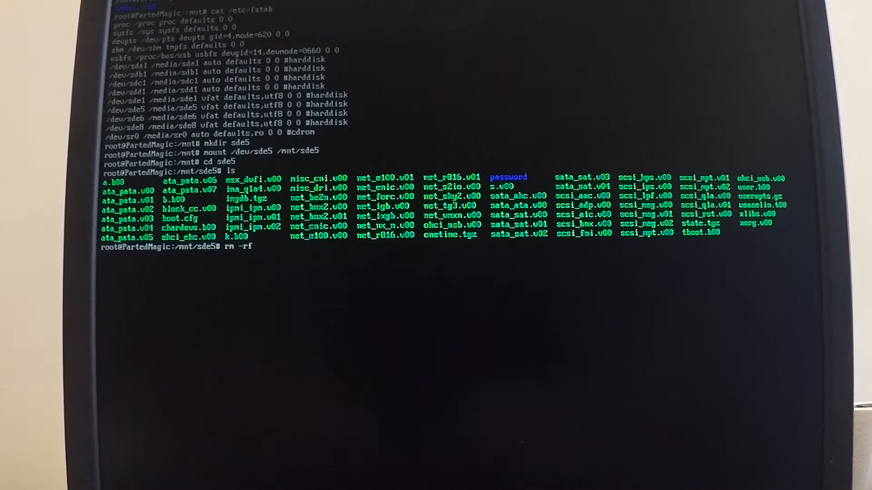
{"action": "type", "text": "password"}
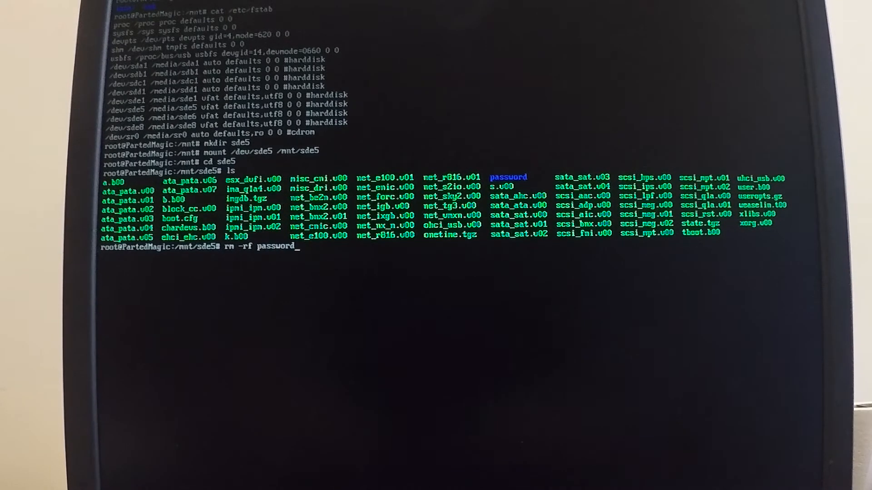
{"action": "key", "text": "Return"}
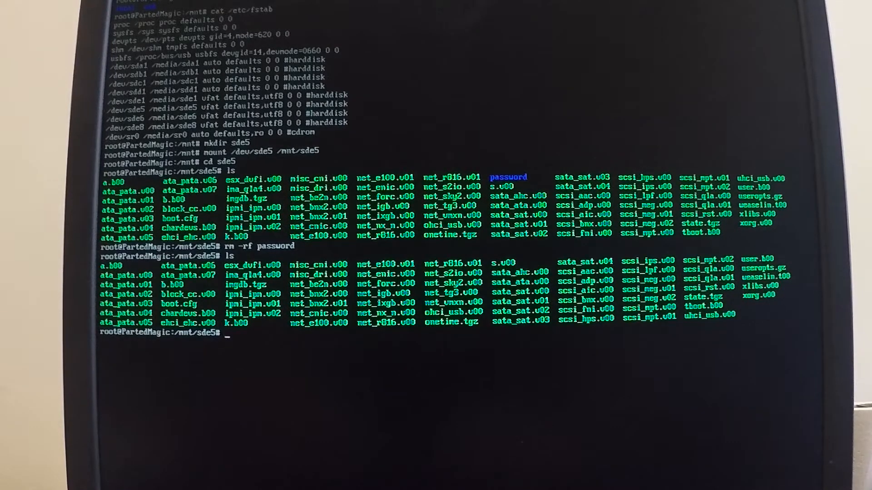
Step: Create a temp directory on sde5
{"action": "type", "text": "nk temp"}
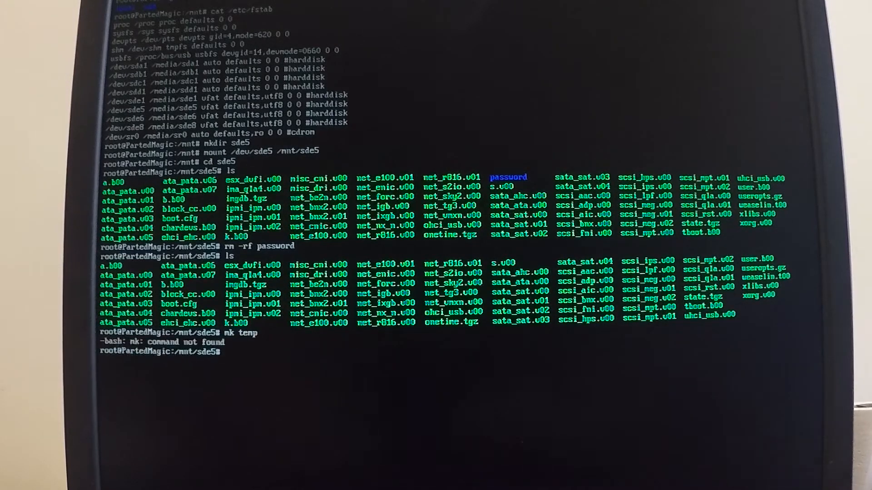
{"action": "type", "text": "mkdir"}
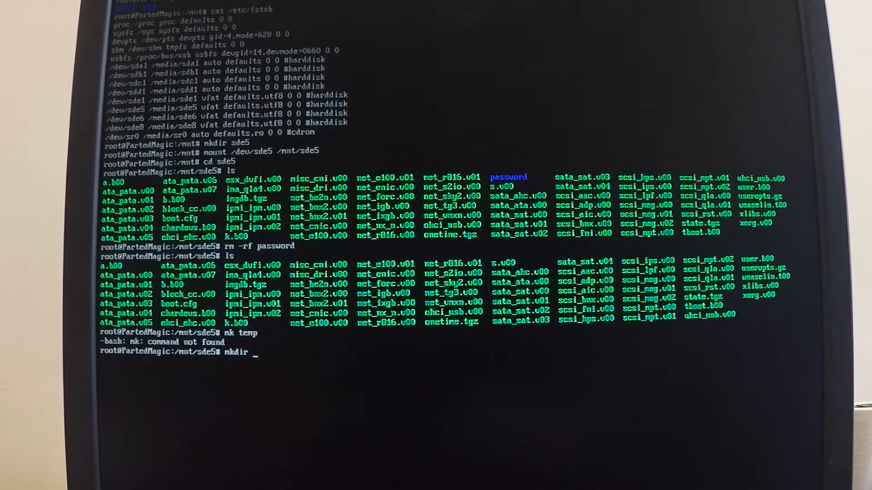
{"action": "type", "text": "temp"}
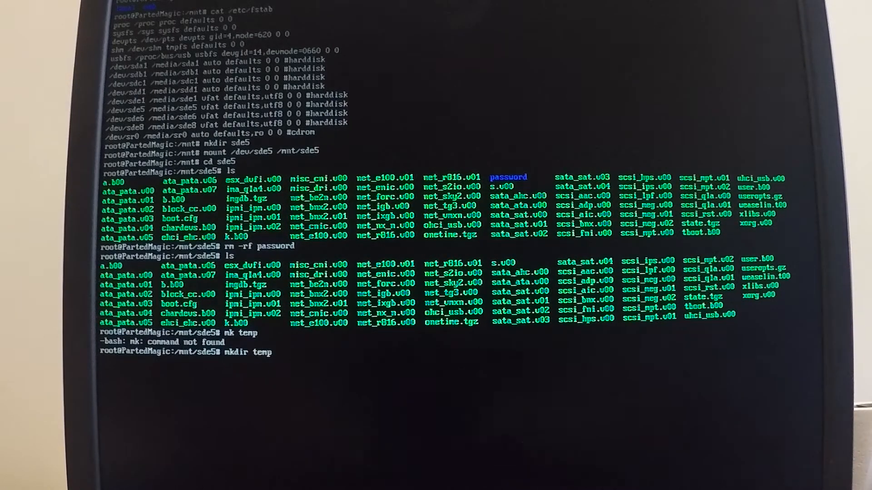
{"action": "key", "text": "Return"}
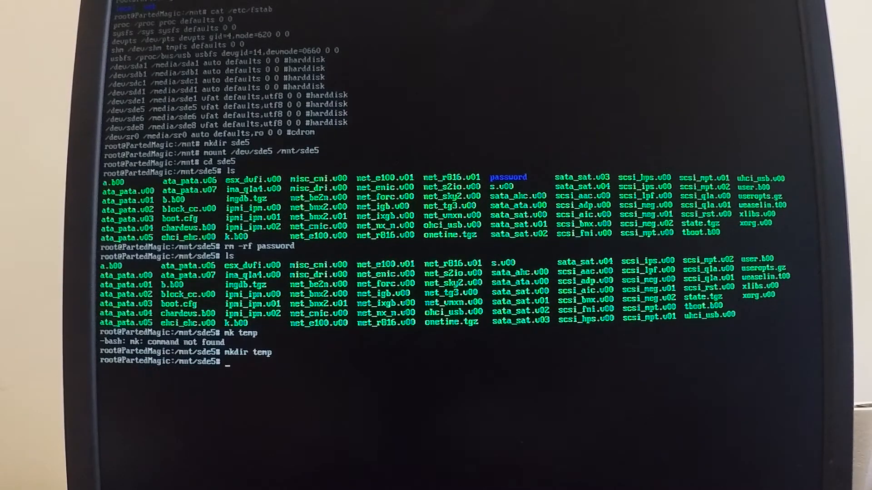
Step: Copy state.tgz into the temp folder
{"action": "type", "text": "cp"}
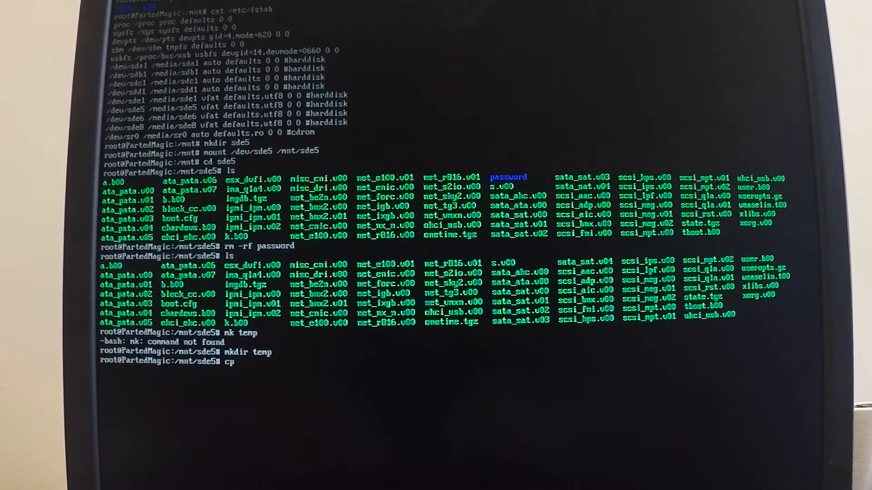
{"action": "type", "text": "state.tgz"}
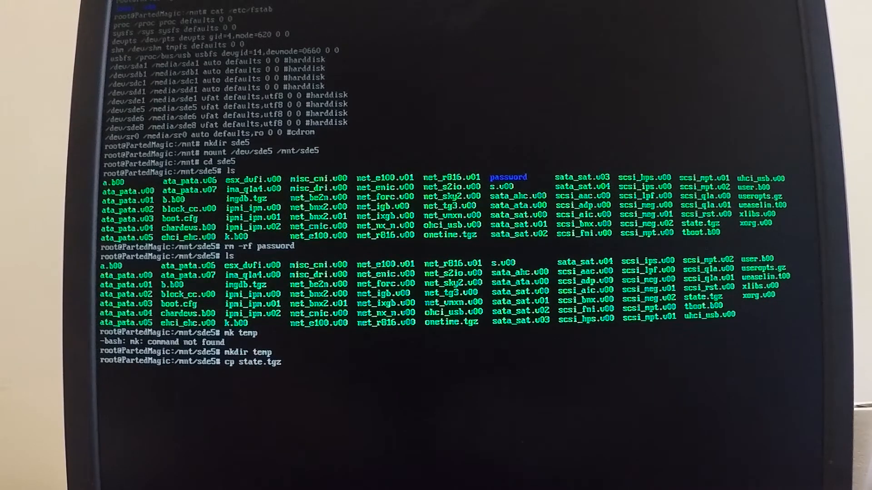
{"action": "type", "text": "temp/"}
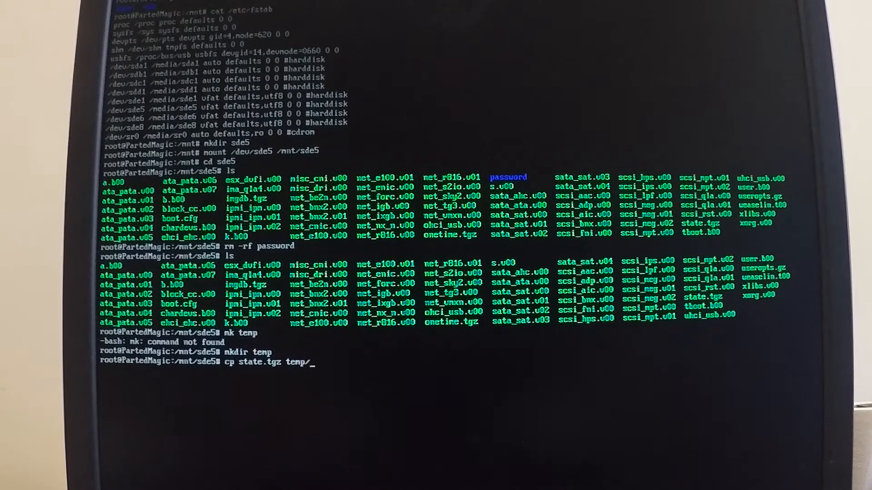
{"action": "key", "text": "Return"}
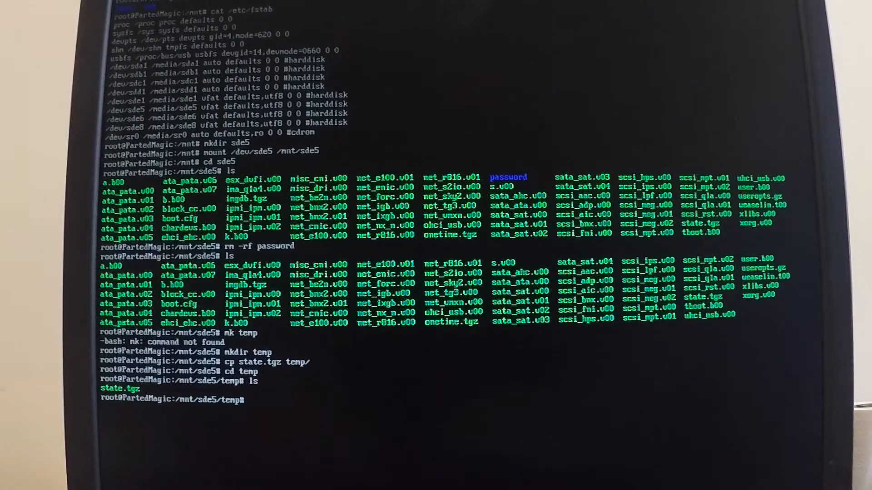
Step: Extract state.tgz with tar -xzvf to obtain local.tgz
{"action": "type", "text": "tar -"}
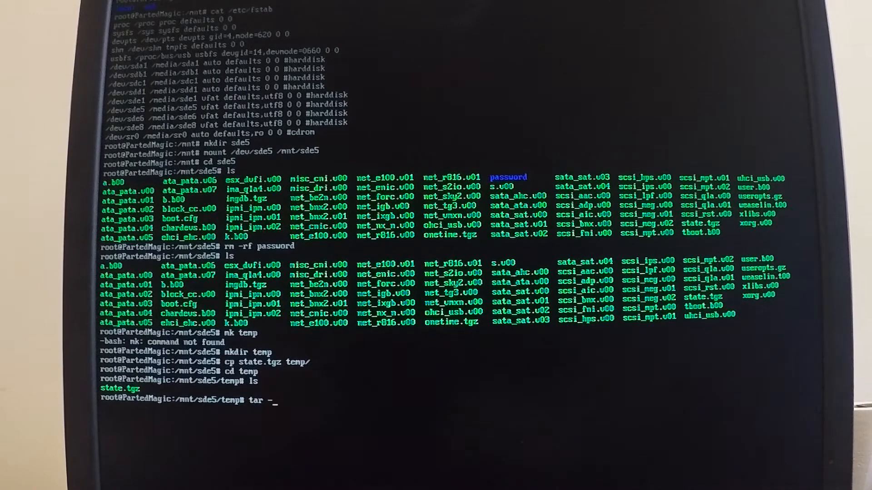
{"action": "type", "text": "xv"}
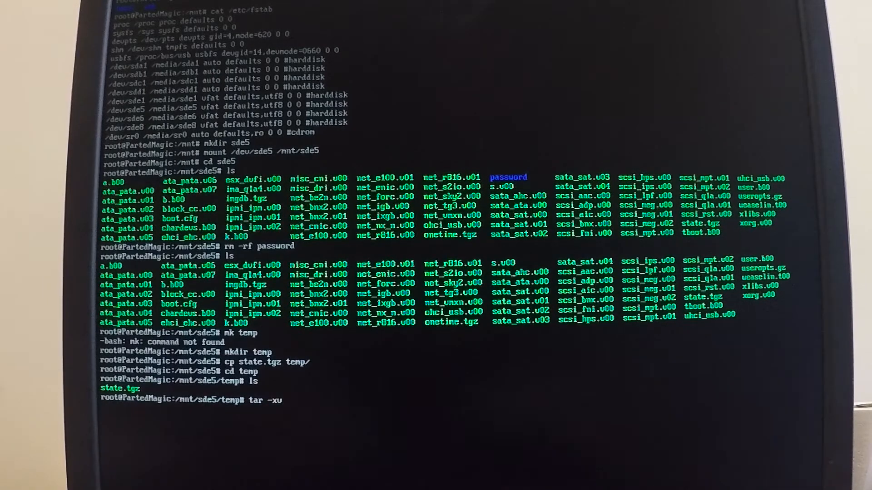
{"action": "type", "text": "f state.tgz"}
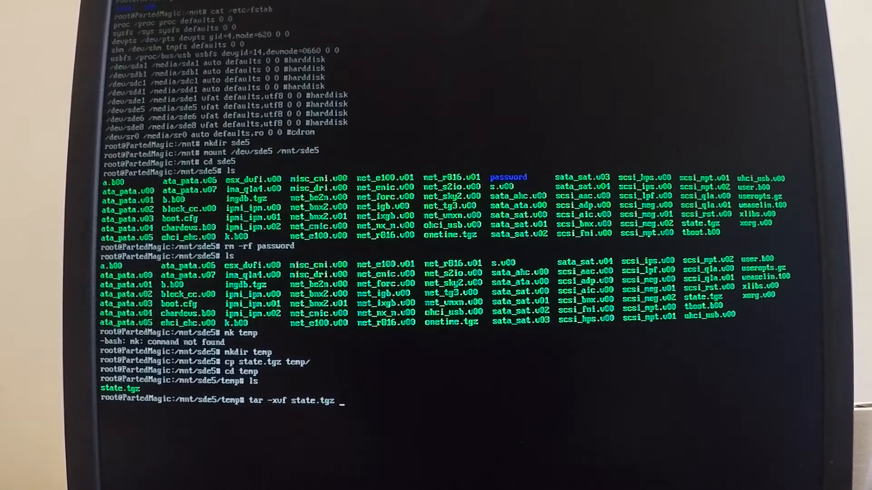
{"action": "type", "text": "z"}
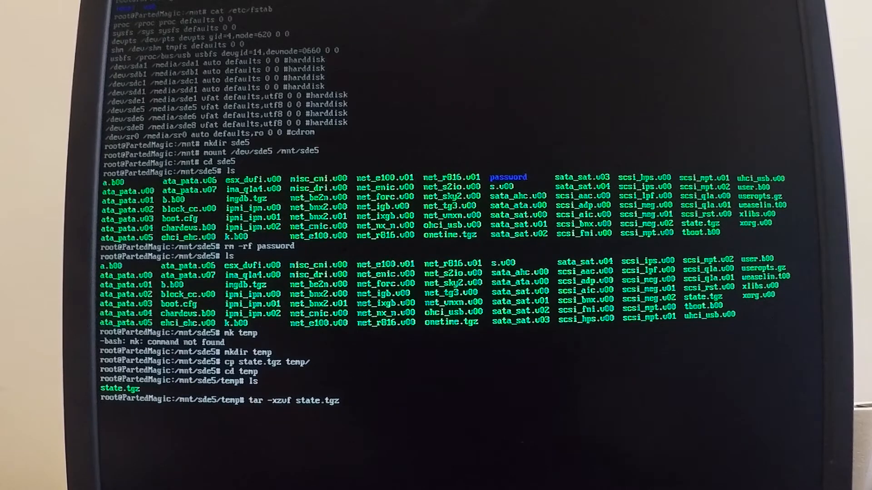
{"action": "key", "text": "Return"}
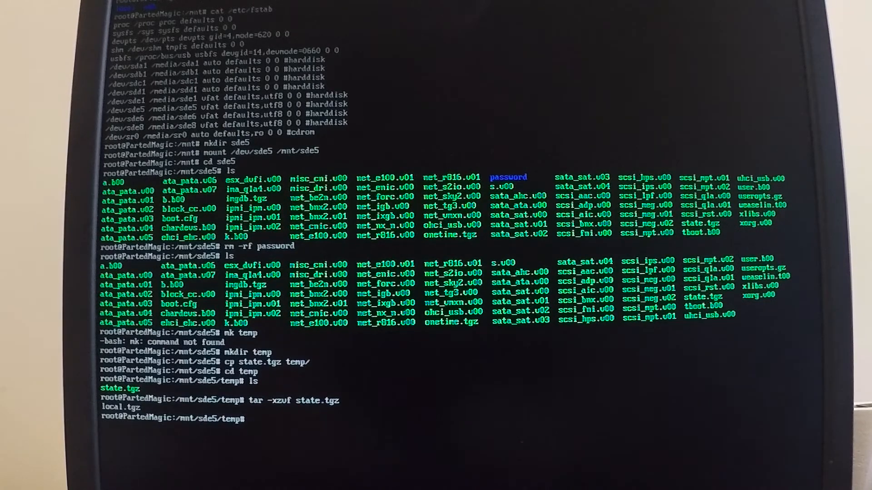
Step: Run tar on local.tgz to unpack its etc configuration files
{"action": "type", "text": "tar -xvf"}
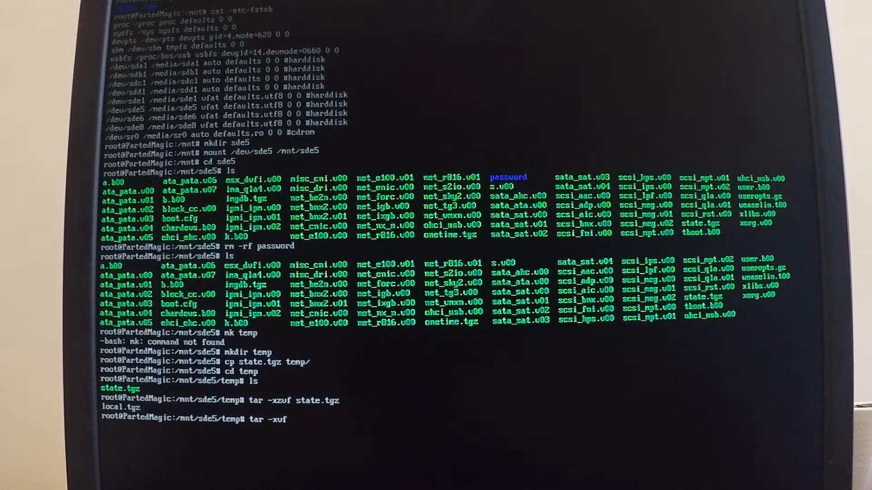
{"action": "type", "text": "loca"}
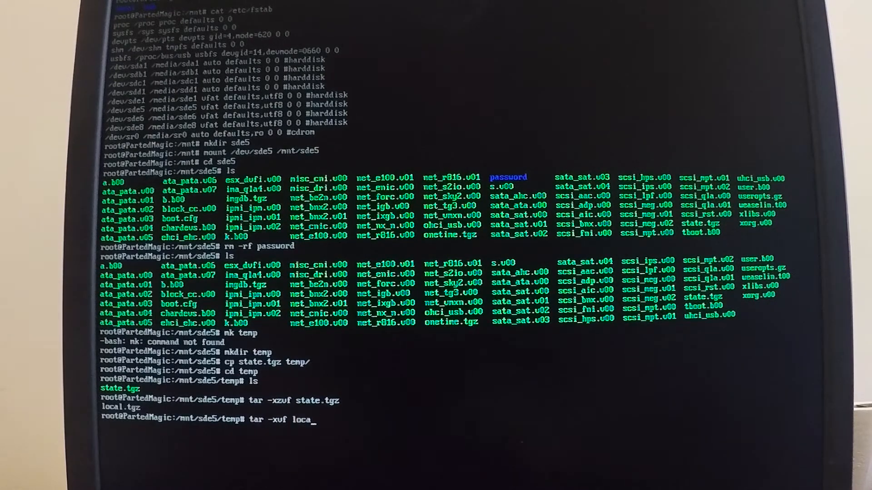
{"action": "type", "text": "l.tgz"}
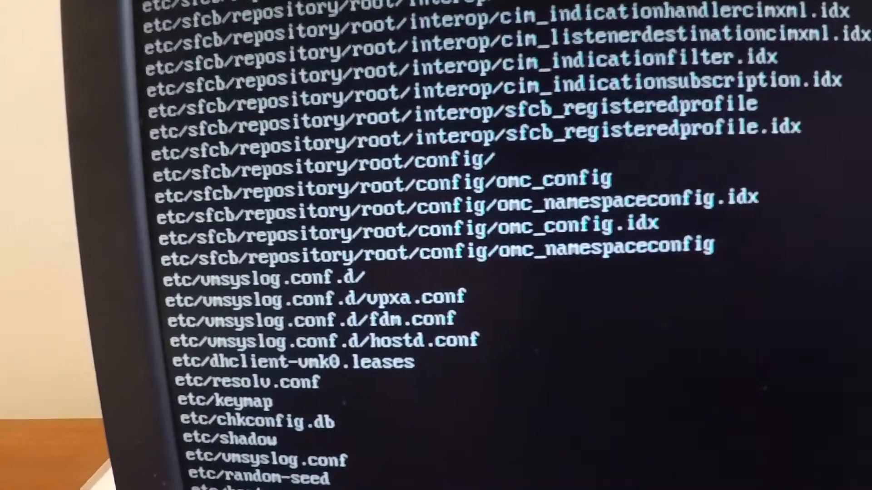
Step: List the temp folder, then enter etc and list its files, including shadow
{"action": "key", "text": "Return"}
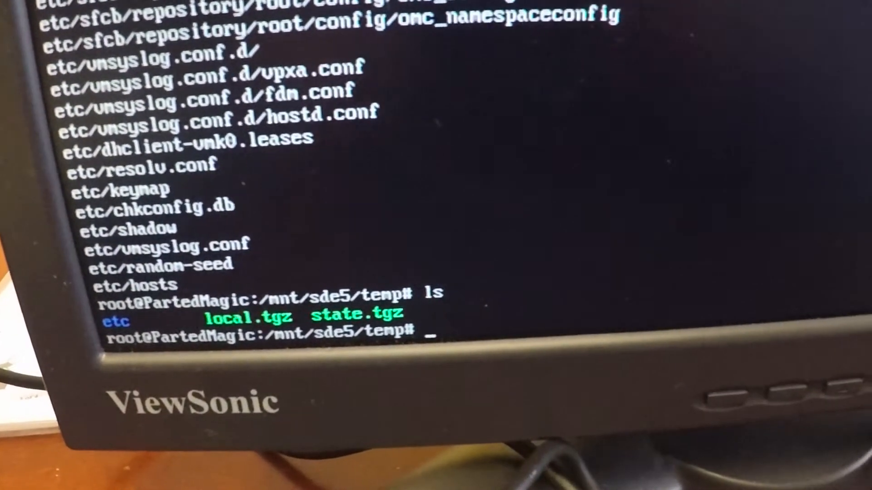
{"action": "type", "text": "cd /etc"}
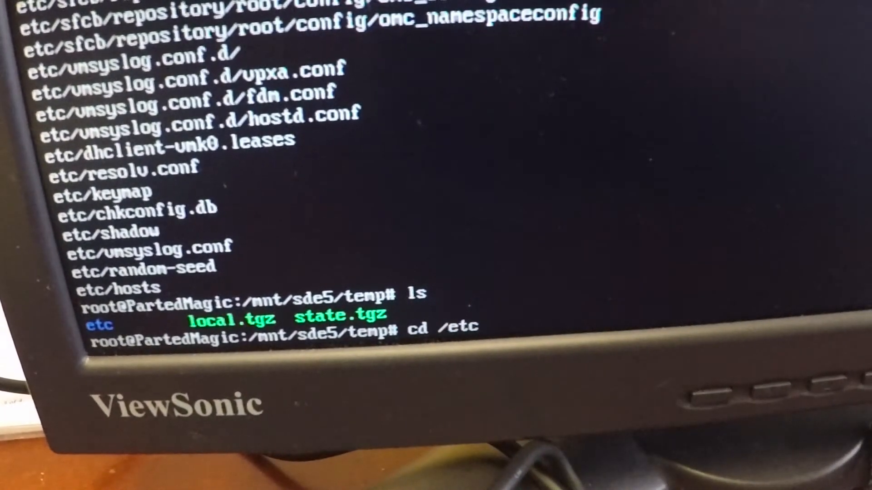
{"action": "key", "text": "Backspace"}
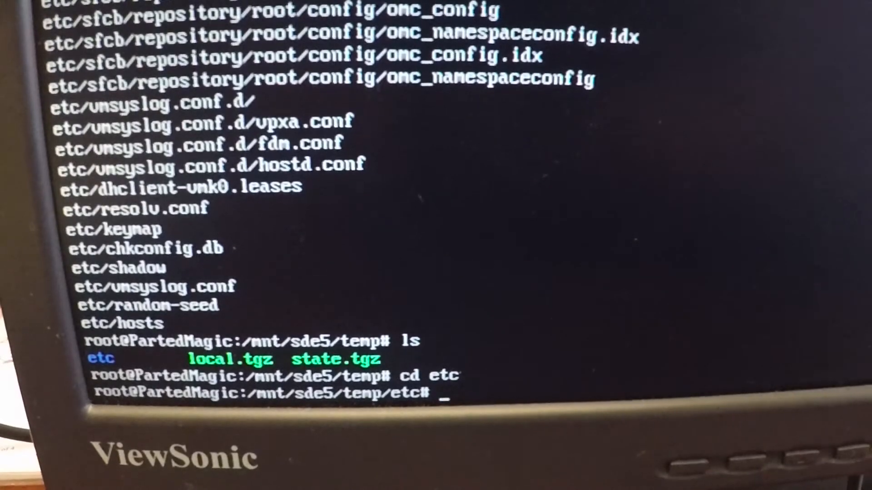
{"action": "key", "text": "Return"}
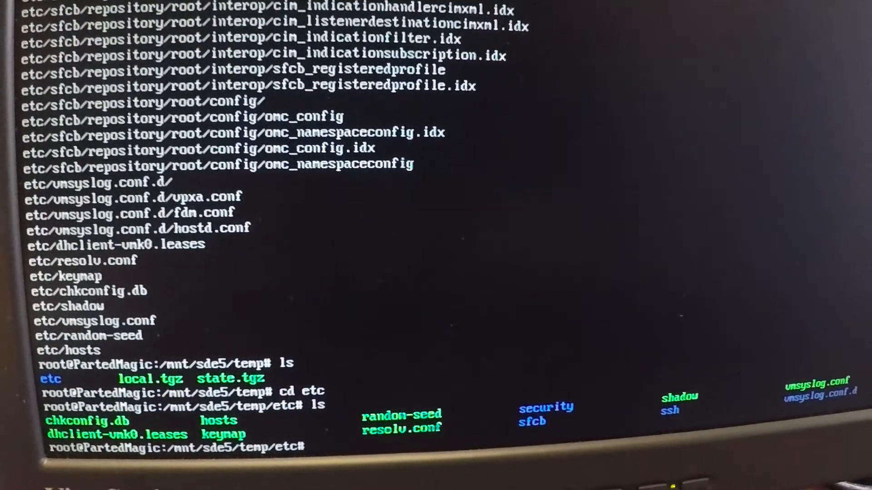
{"action": "type", "text": "vi"}
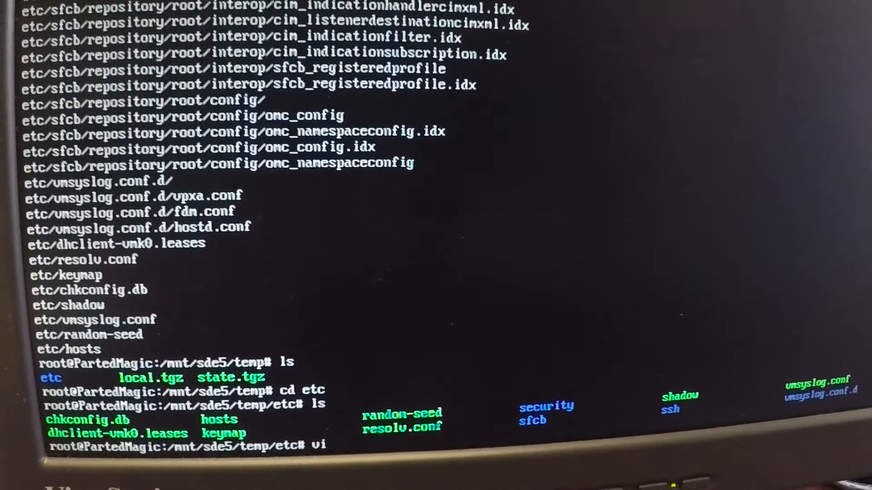
Step: Open the extracted shadow file in vi to blank root's password hash
{"action": "key", "text": "Return"}
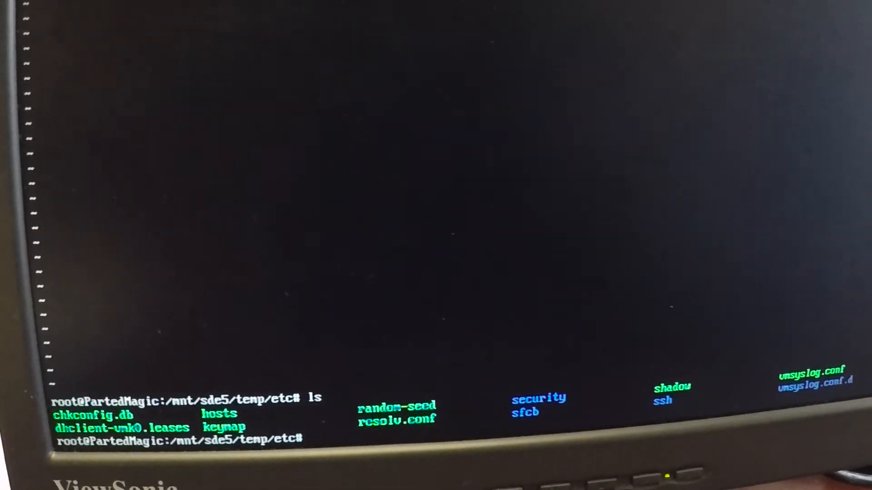
Step: Go up to the temp folder and repack etc/ into local.tgz with tar -cvf
{"action": "type", "text": "cd"}
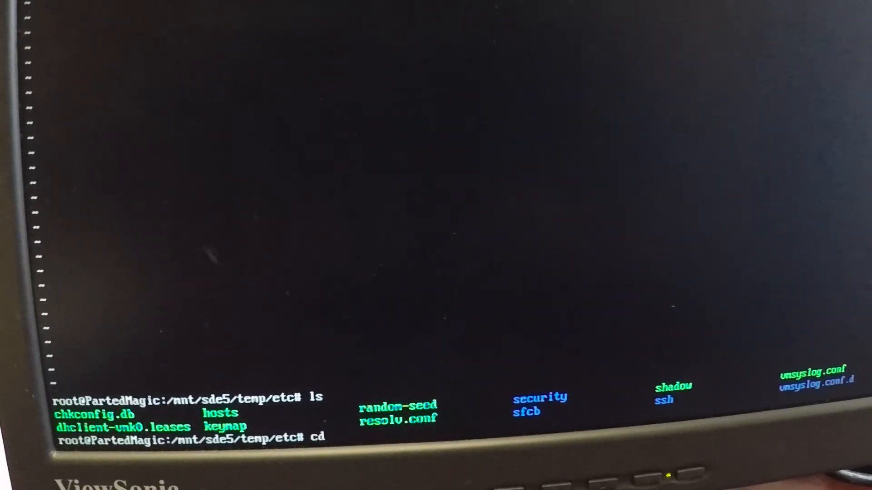
{"action": "key", "text": "Return"}
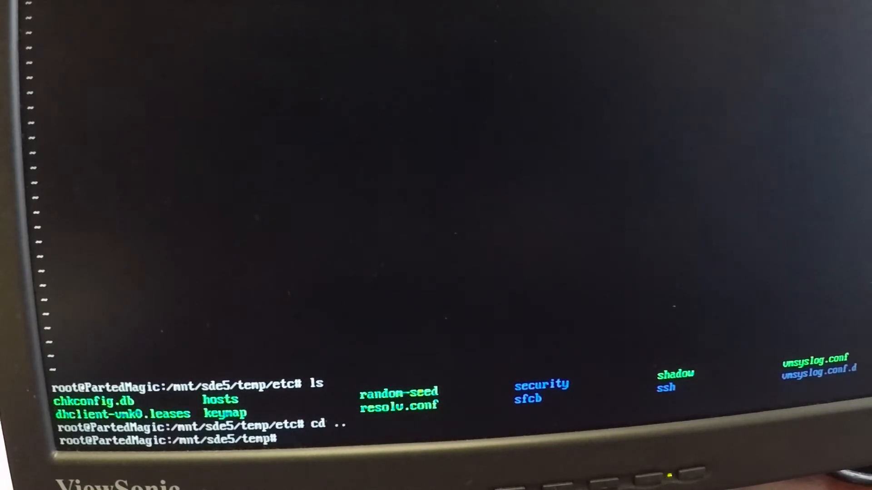
{"action": "type", "text": "tar"}
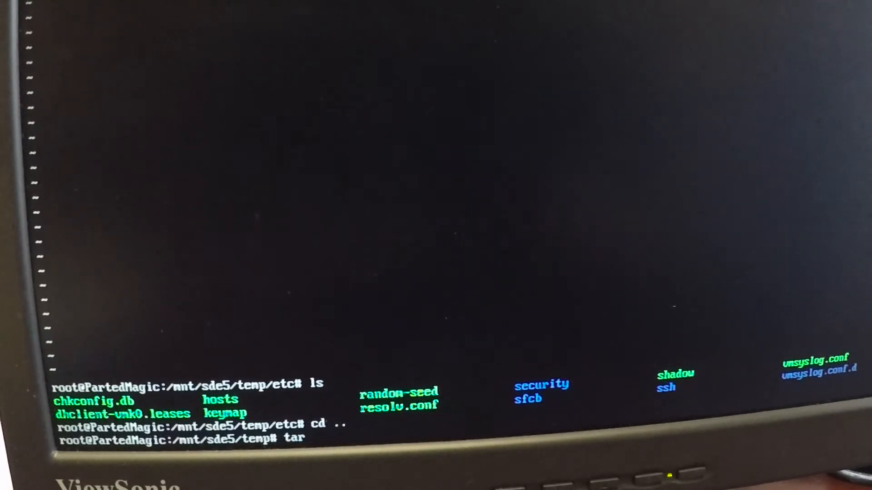
{"action": "type", "text": "-cvf"}
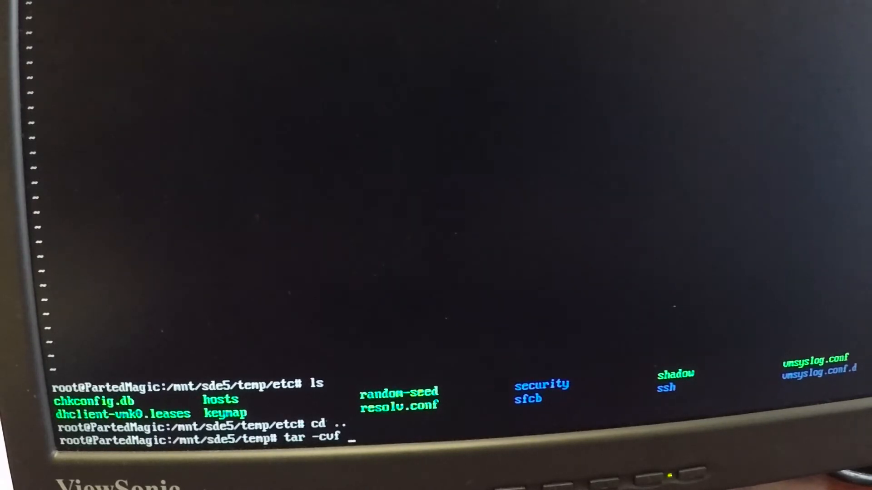
{"action": "type", "text": "local.tgz"}
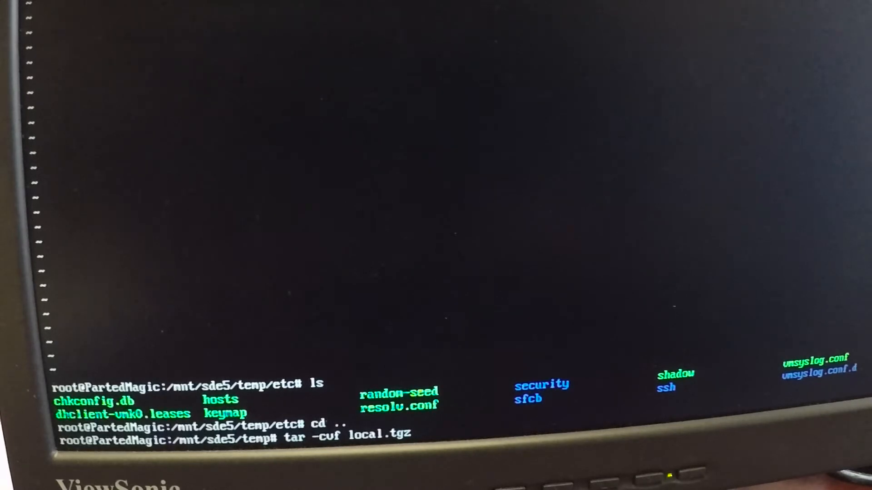
{"action": "type", "text": "etc"}
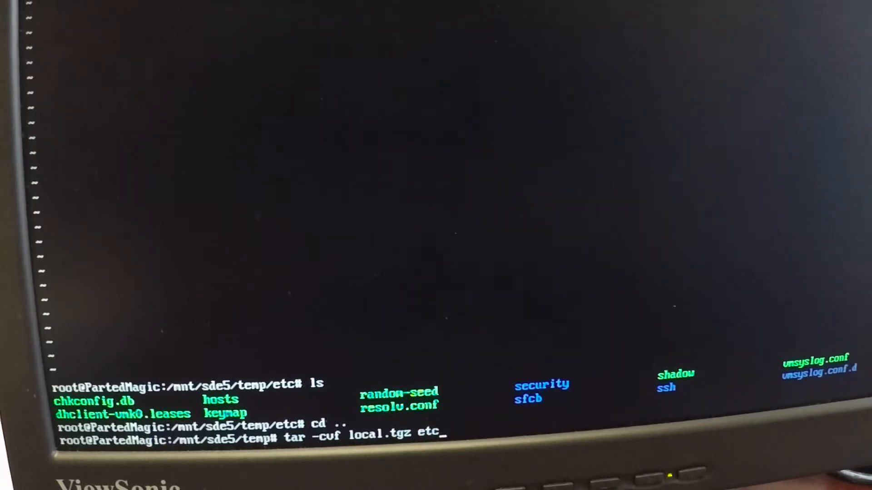
{"action": "type", "text": "/"}
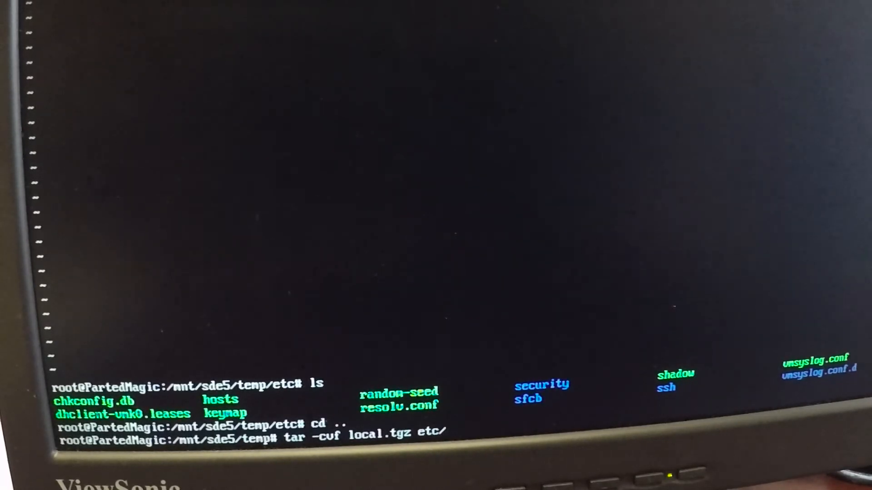
{"action": "key", "text": "Return"}
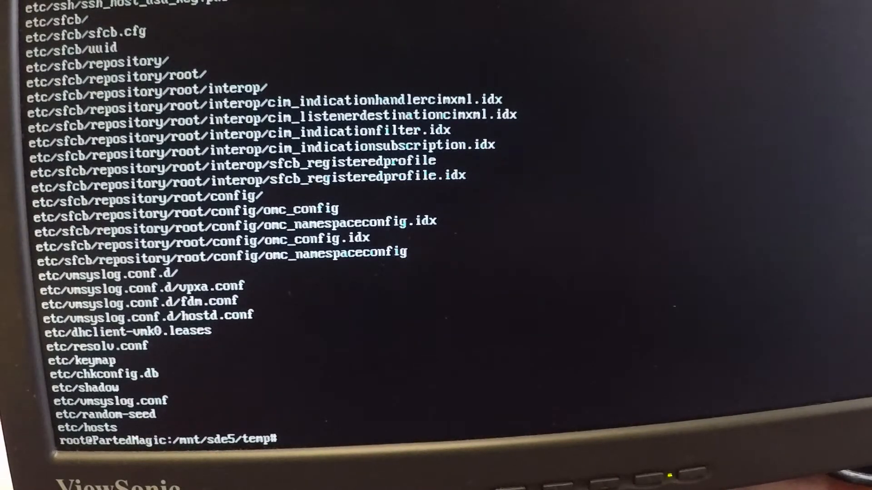
Step: Wrap local.tgz into a new state.tgz with tar -czvf
{"action": "type", "text": "tar -"}
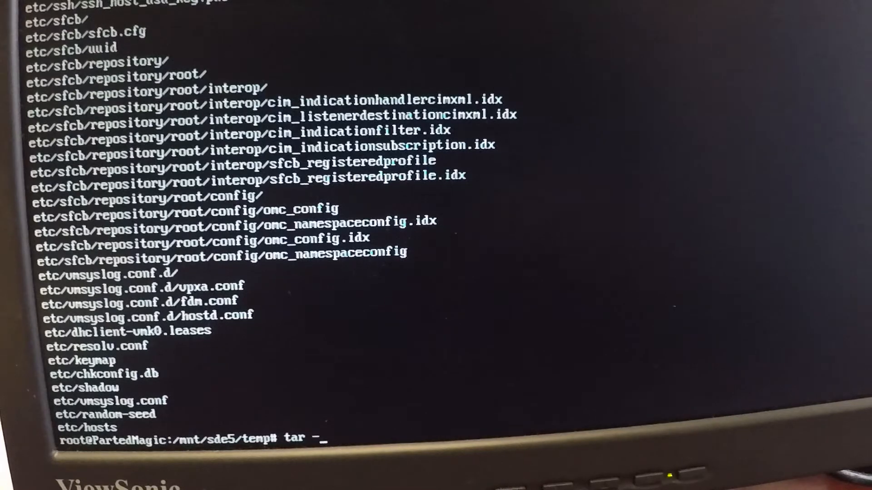
{"action": "type", "text": "czvf"}
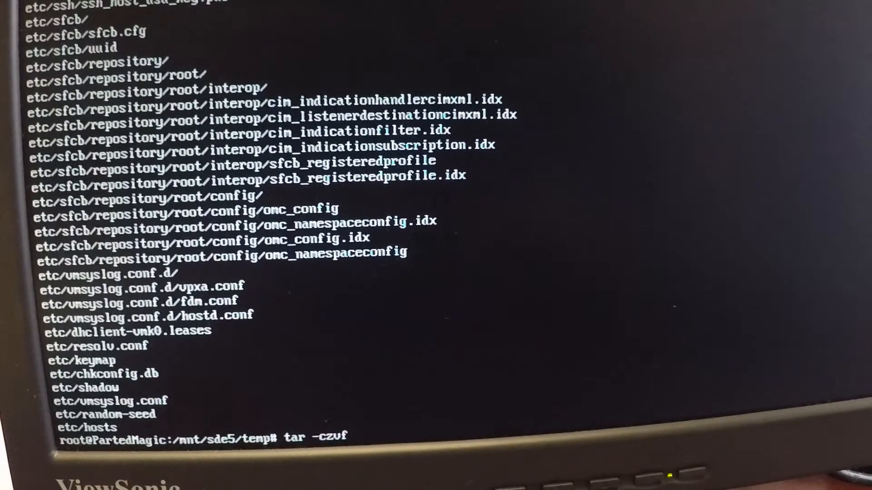
{"action": "type", "text": "state"}
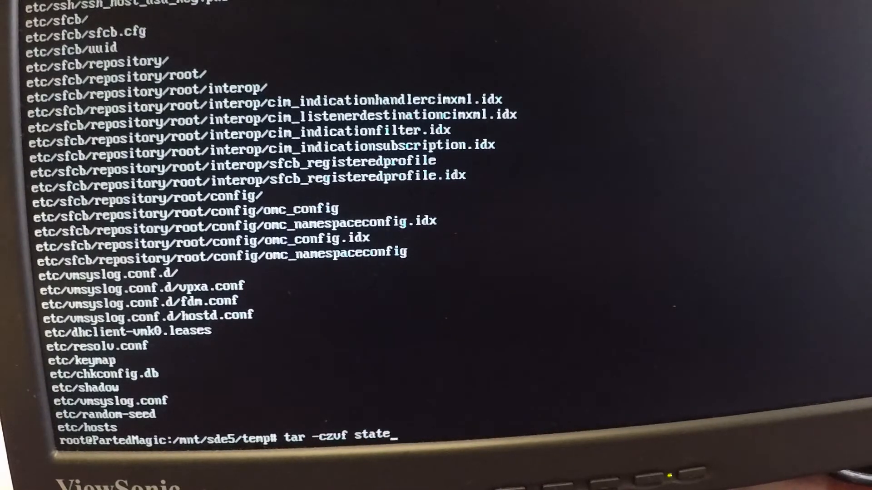
{"action": "type", "text": ".tgz"}
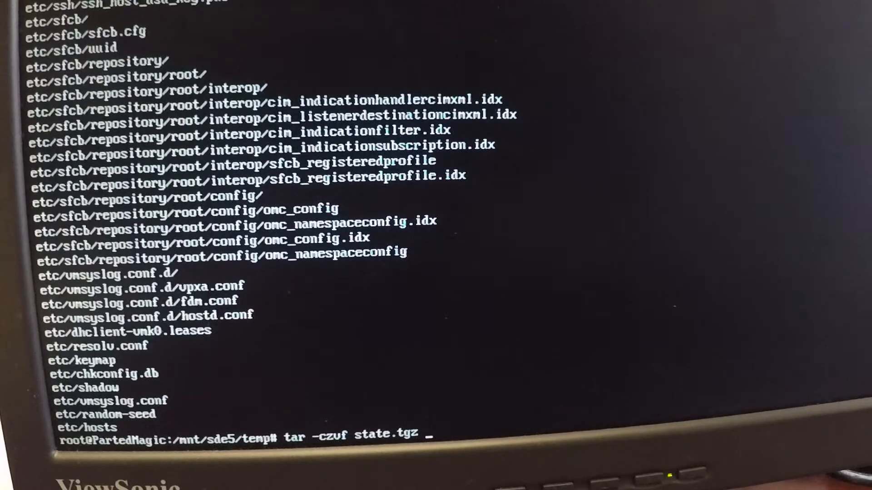
{"action": "type", "text": "logal."}
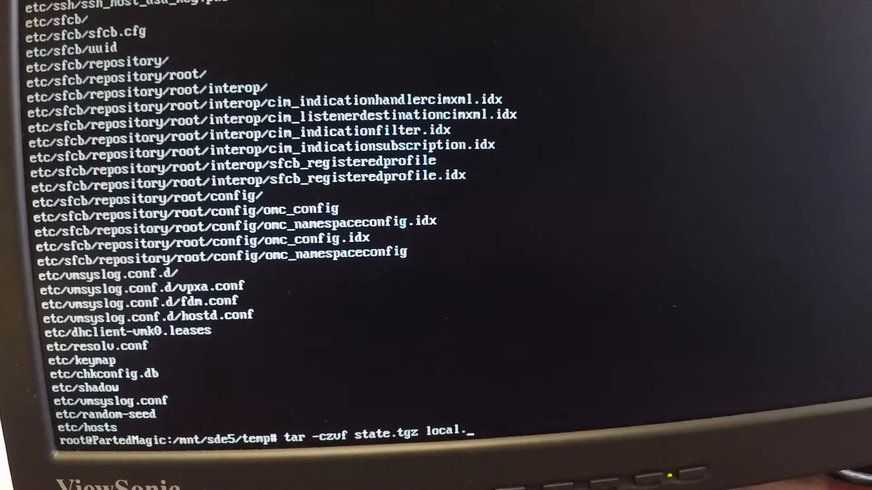
{"action": "type", "text": "tgz"}
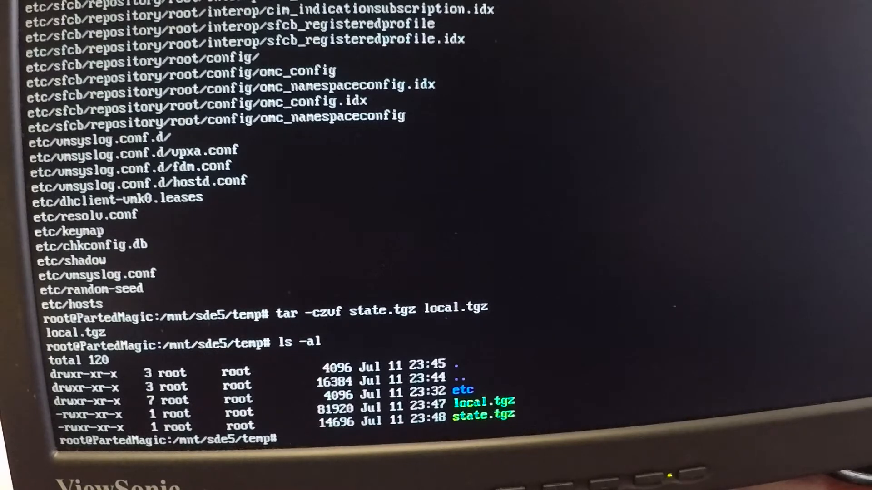
Step: Check the date, then copy state.tgz to the parent folder, confirming the overwrite with y
{"action": "type", "text": "date"}
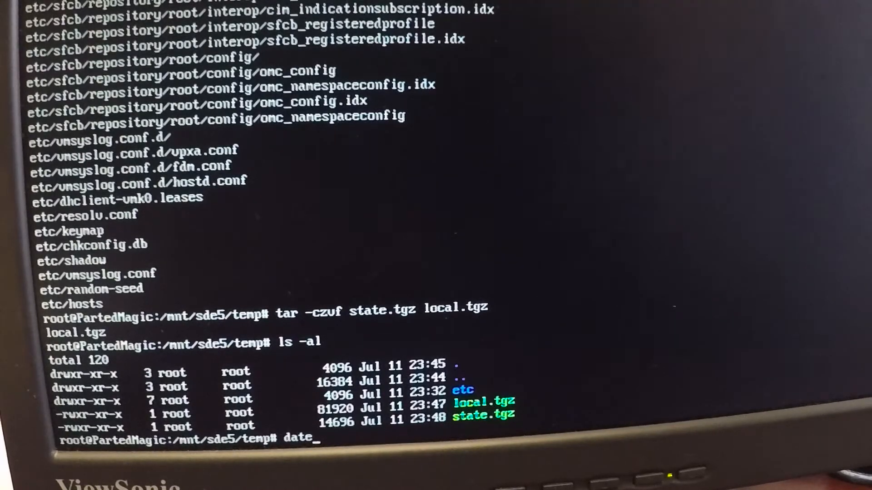
{"action": "key", "text": "Return"}
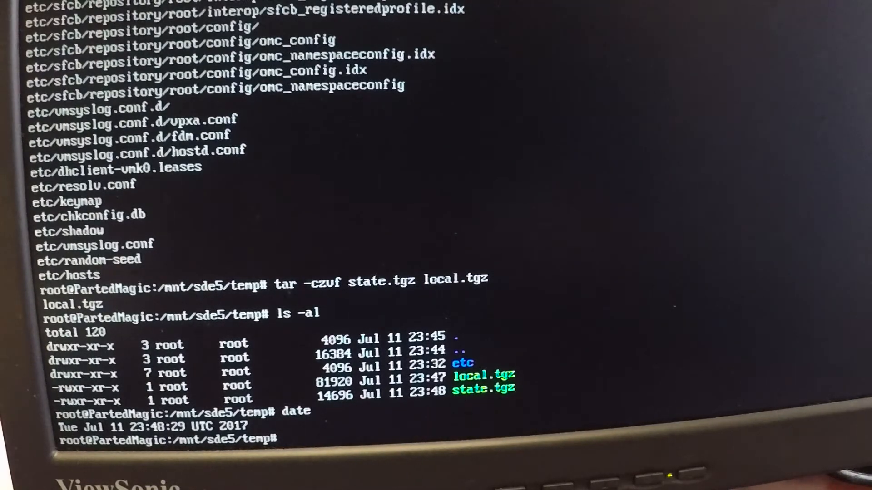
{"action": "type", "text": "cp"}
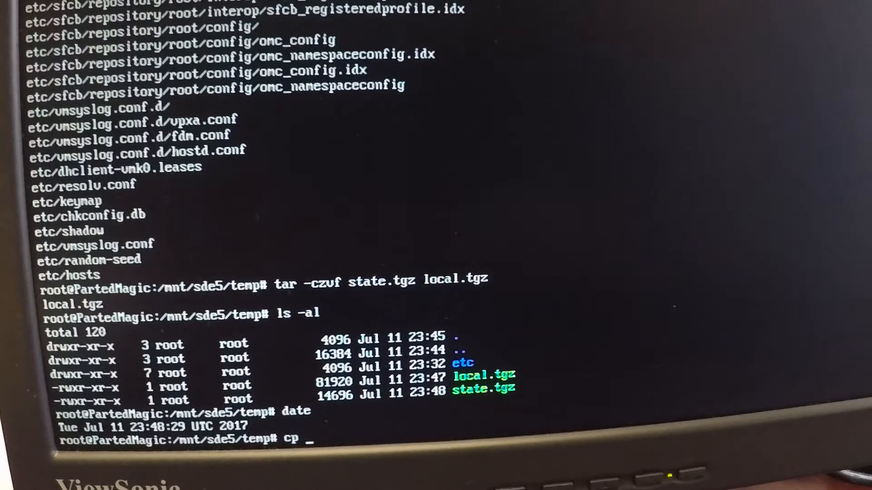
{"action": "type", "text": "state.t"}
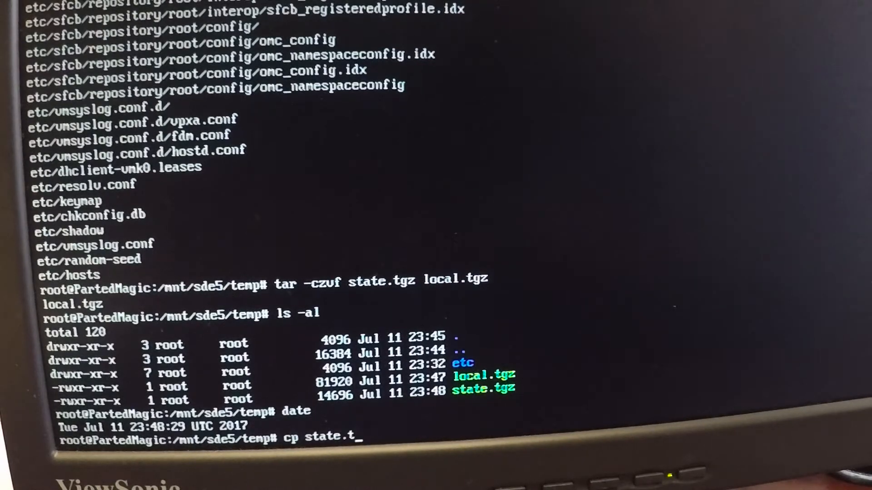
{"action": "type", "text": "gz .."}
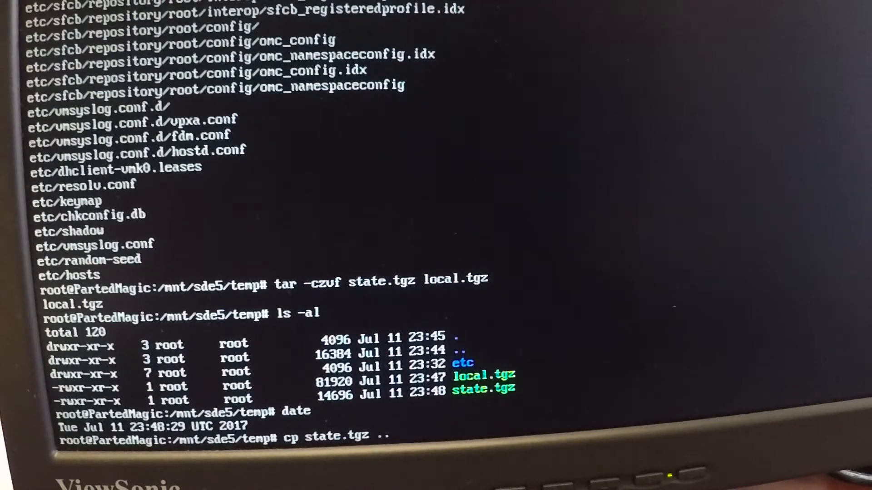
{"action": "key", "text": "Return"}
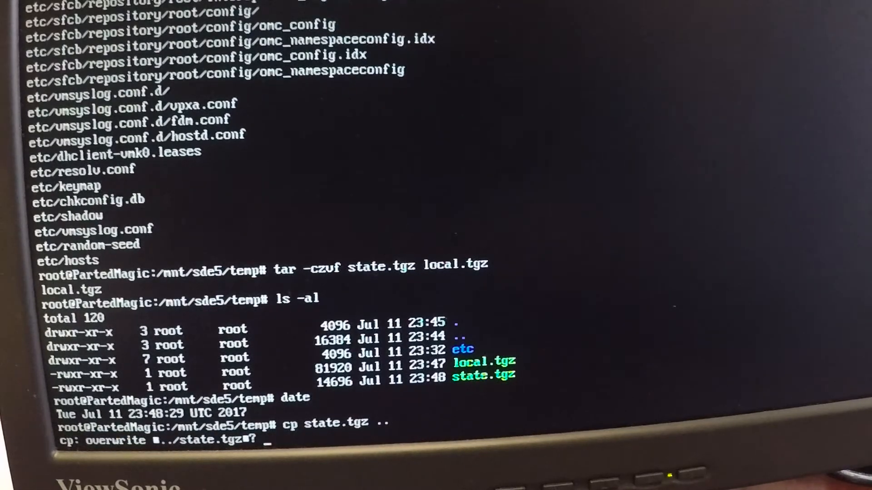
{"action": "type", "text": "y"}
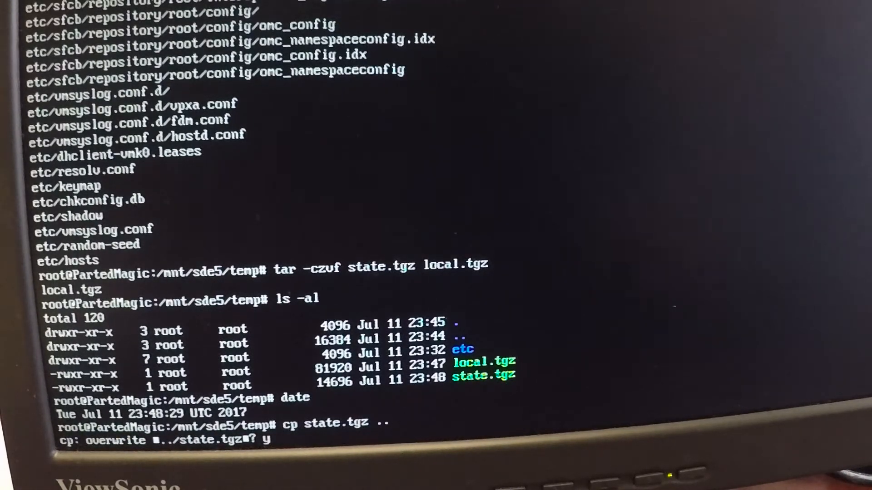
{"action": "key", "text": "Return"}
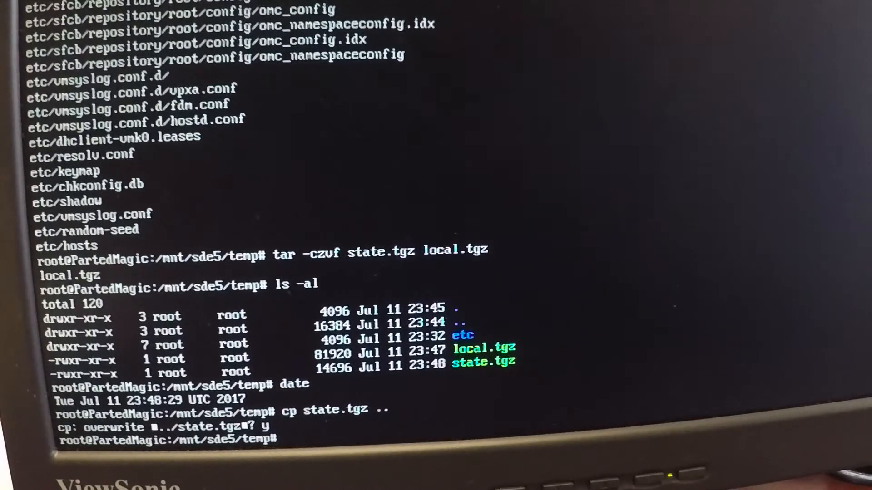
Step: Reboot out of Parted Magic so the server loads VMware ESXi 5.1.0 to its console home screen
{"action": "type", "text": "reb"}
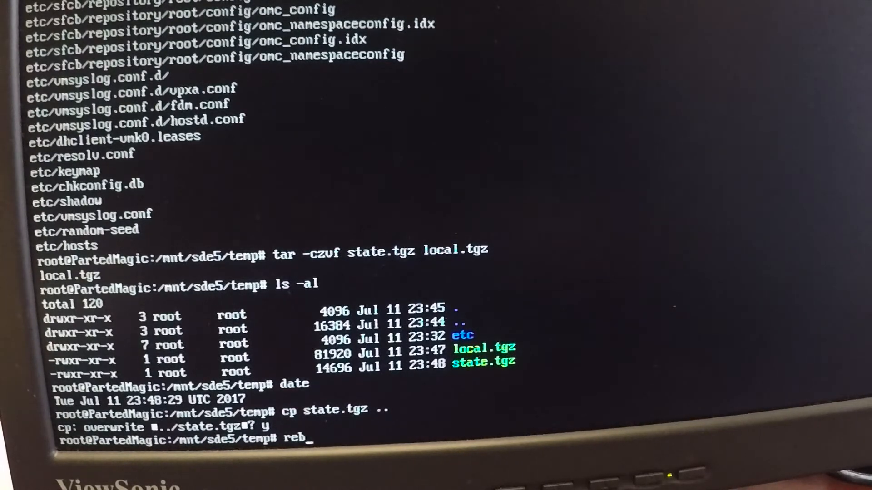
{"action": "key", "text": "Return"}
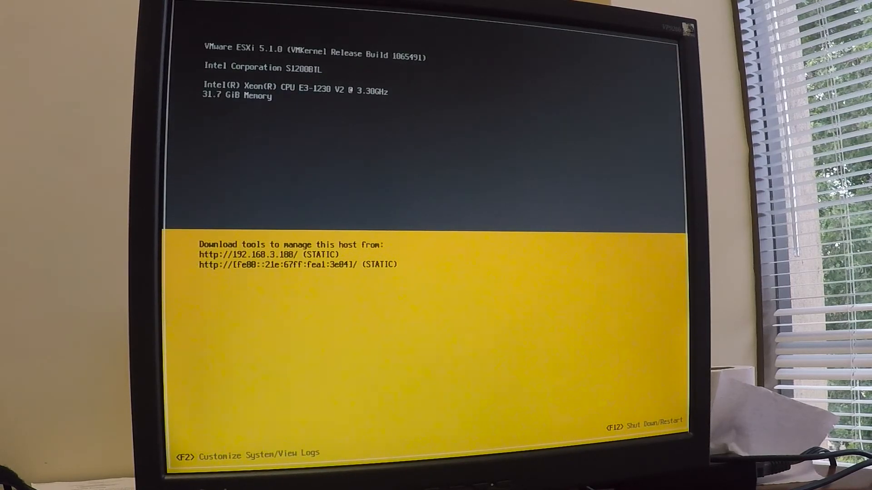
{"action": "key", "text": "f2"}
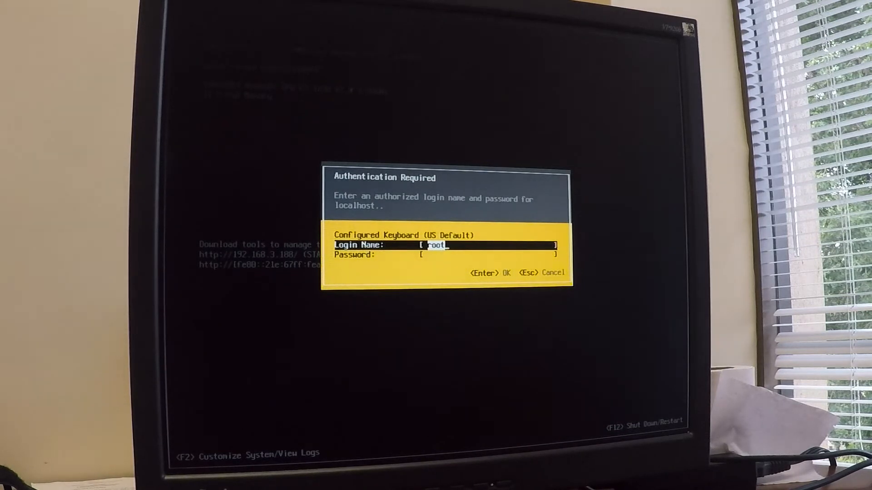
{"action": "key", "text": "Return"}
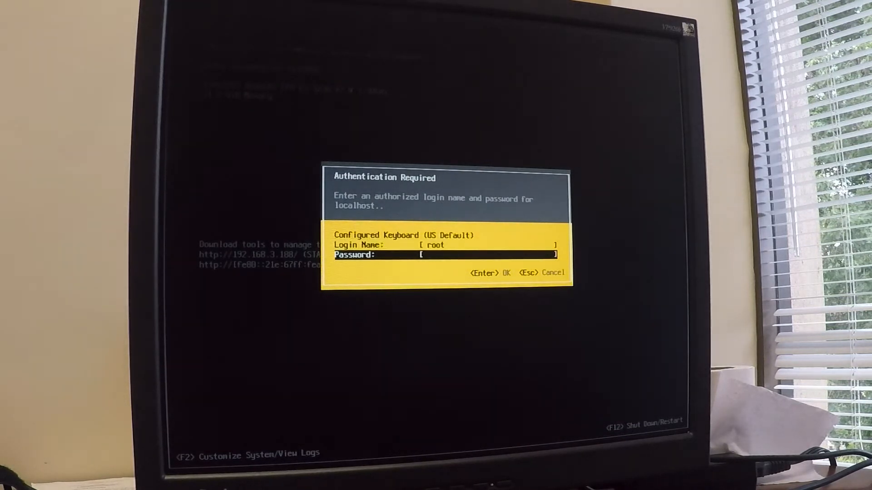
{"action": "type", "text": "****"}
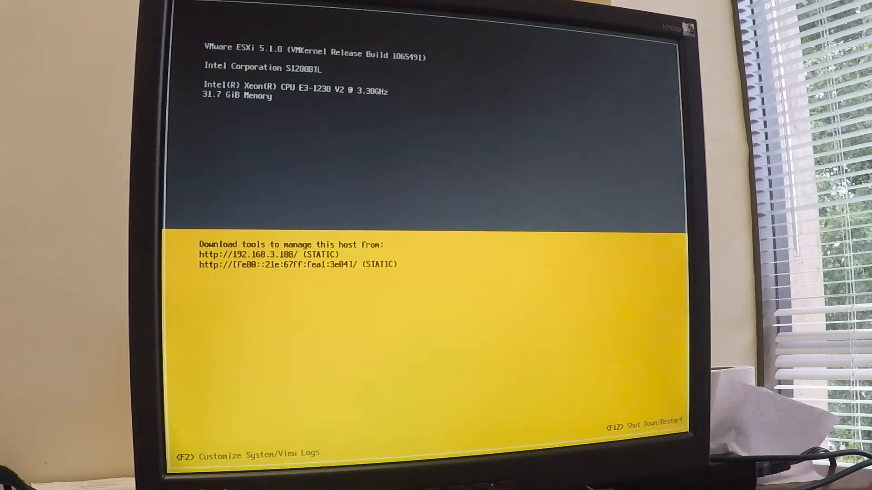
{"action": "key", "text": "f2"}
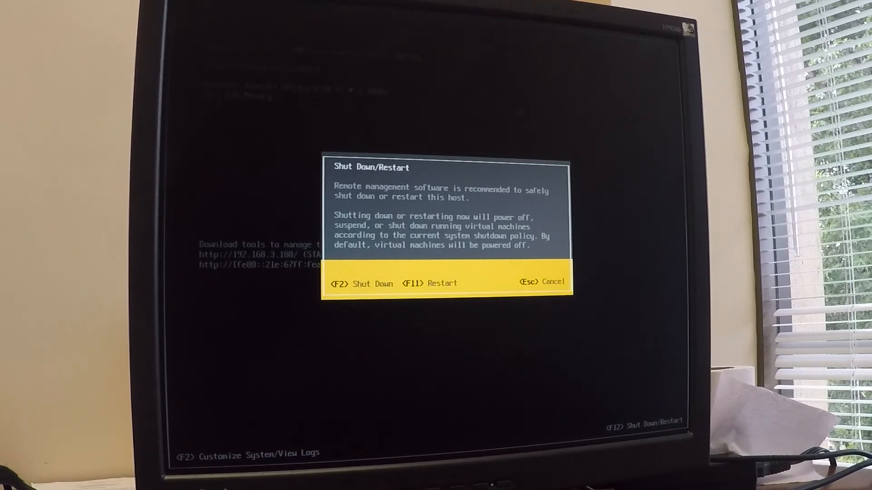
{"action": "key", "text": "Escape"}
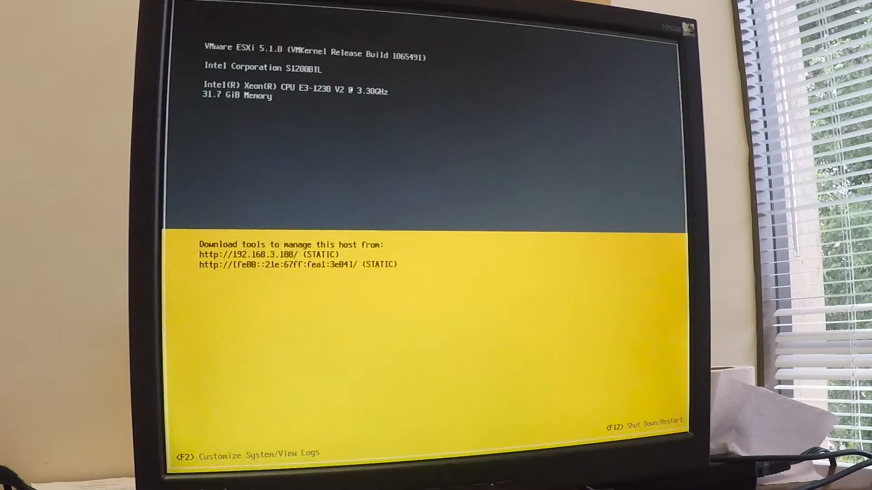